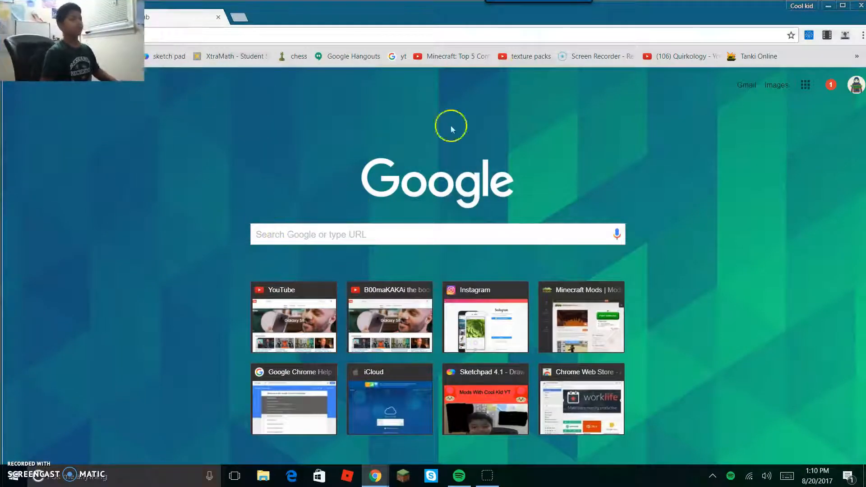
{"action": "mouse_move", "coordinate": [488, 98]}
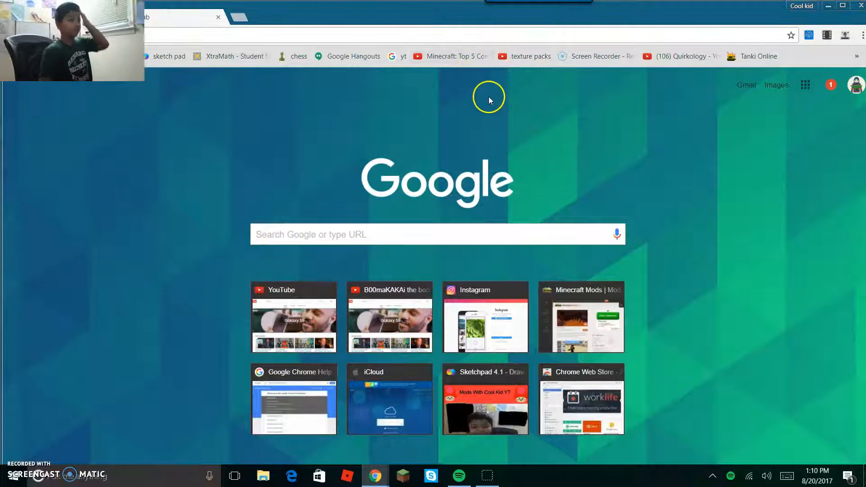
{"action": "mouse_move", "coordinate": [530, 70]}
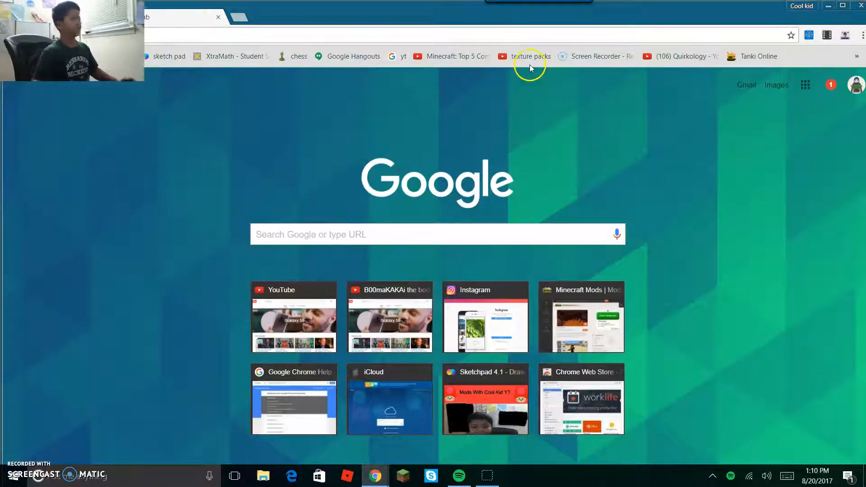
{"action": "mouse_move", "coordinate": [528, 56]}
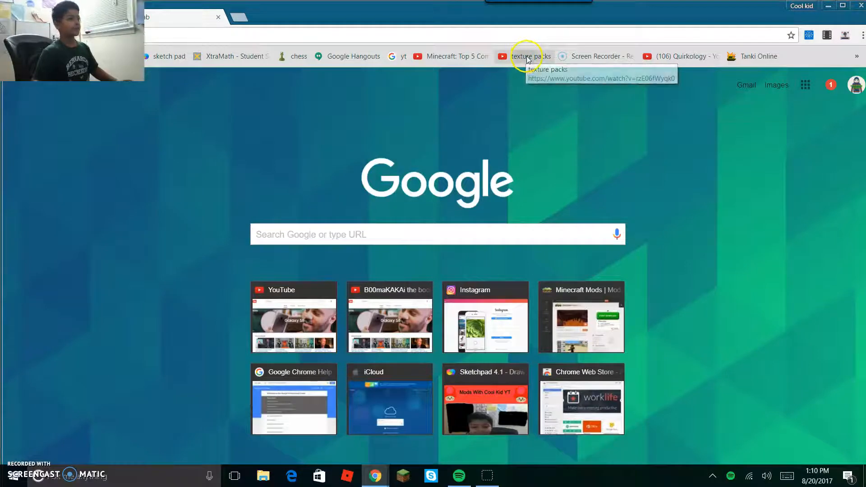
Open the saved Top 10 texture packs video and scroll through its description
{"action": "left_click", "coordinate": [524, 56]}
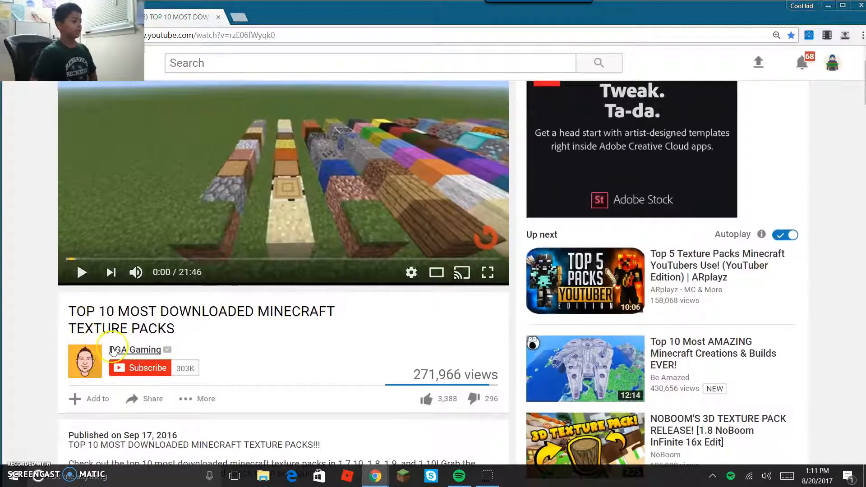
{"action": "mouse_move", "coordinate": [202, 276]}
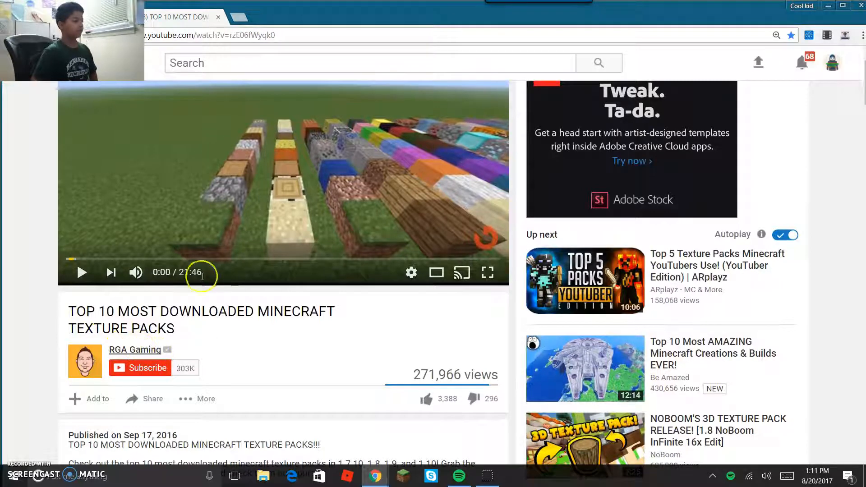
{"action": "scroll", "scroll_direction": "down", "scroll_amount": 3}
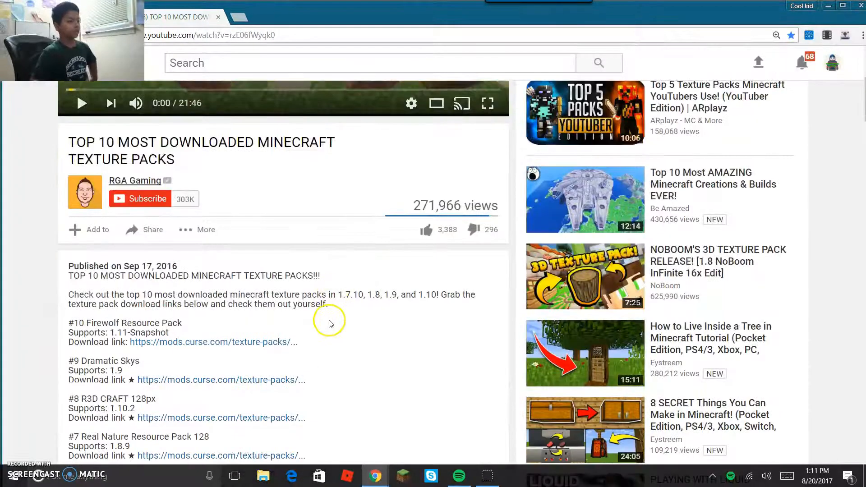
{"action": "scroll", "scroll_direction": "down", "scroll_amount": 3}
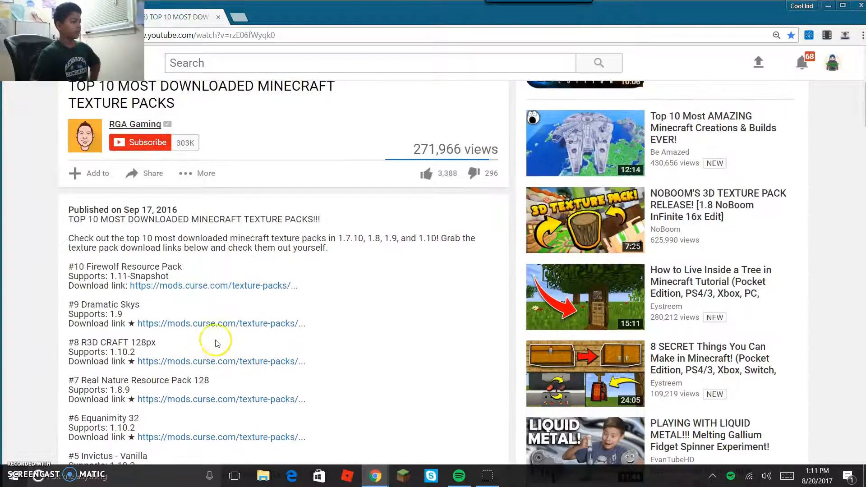
{"action": "scroll", "scroll_direction": "down", "scroll_amount": 3}
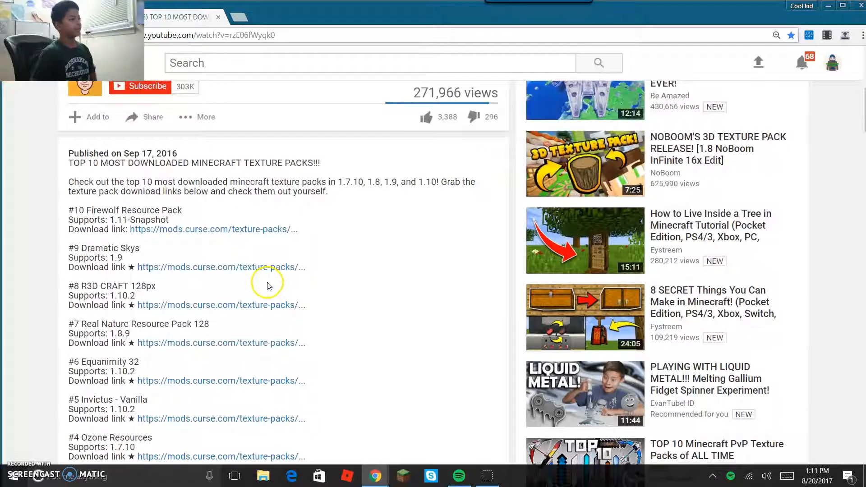
{"action": "mouse_move", "coordinate": [209, 252]}
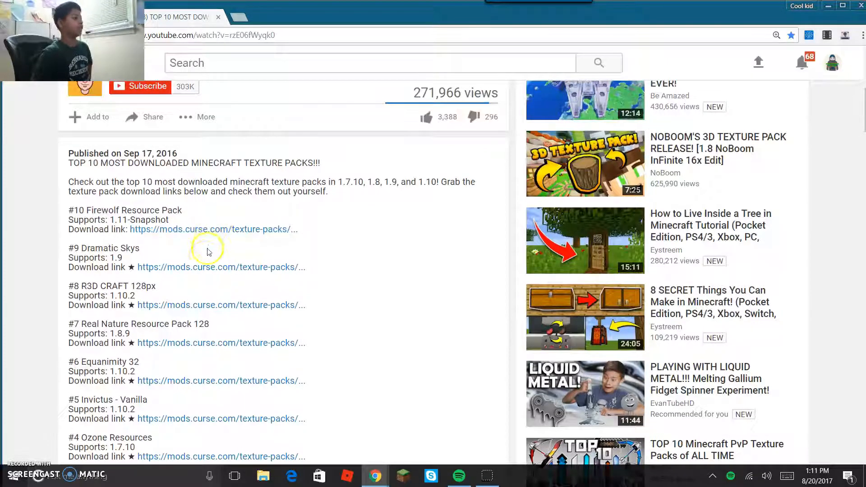
{"action": "scroll", "scroll_direction": "down", "scroll_amount": 3}
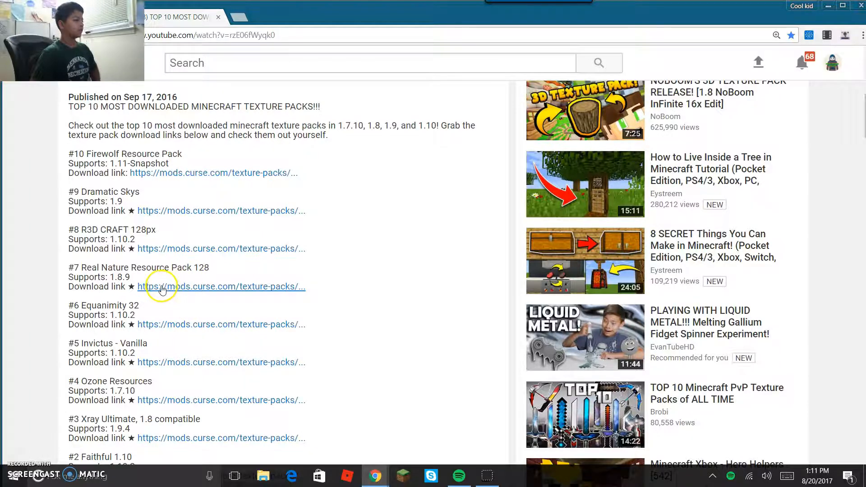
{"action": "scroll", "scroll_direction": "down", "scroll_amount": 3}
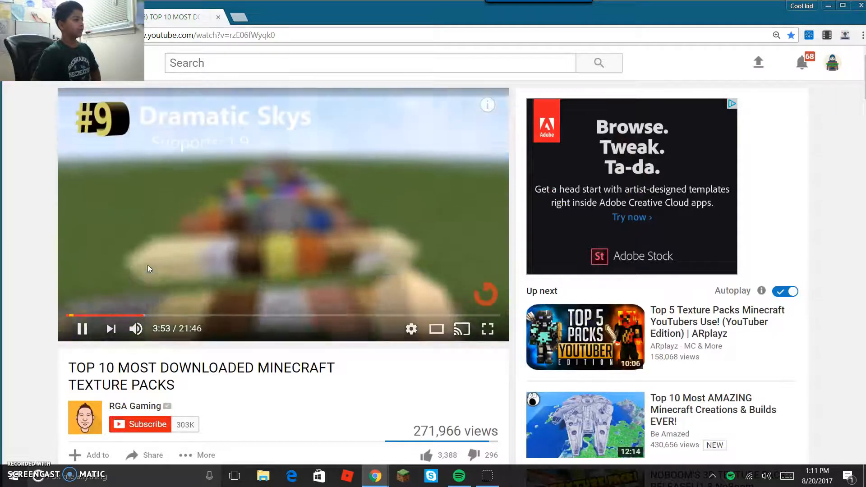
Seek the video near its start and scroll back down to the download links
{"action": "left_click", "coordinate": [81, 328]}
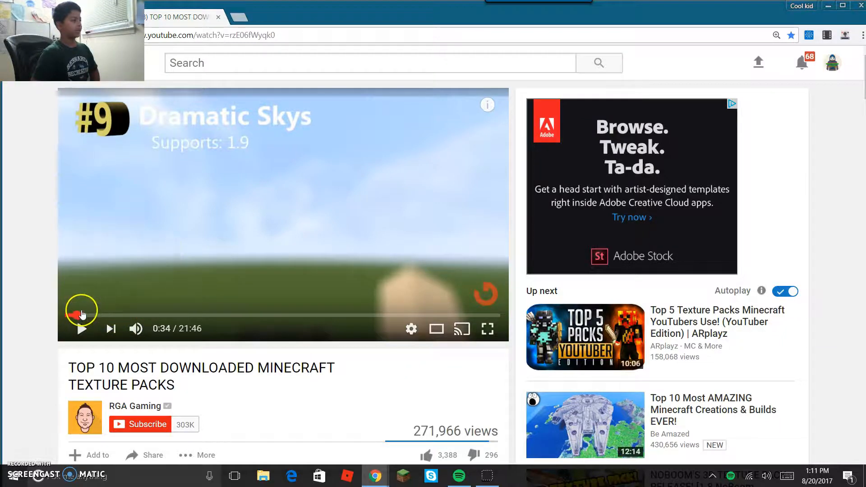
{"action": "scroll", "scroll_direction": "down", "scroll_amount": 3}
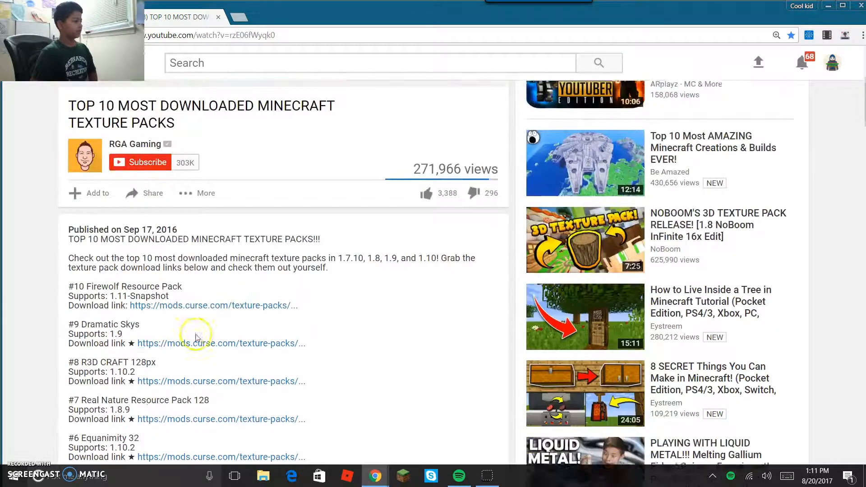
{"action": "scroll", "scroll_direction": "down", "scroll_amount": 3}
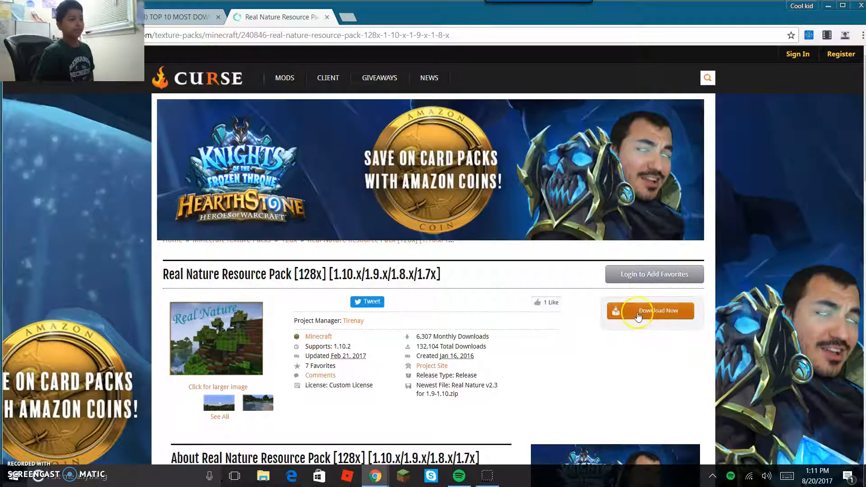
{"action": "mouse_move", "coordinate": [536, 276]}
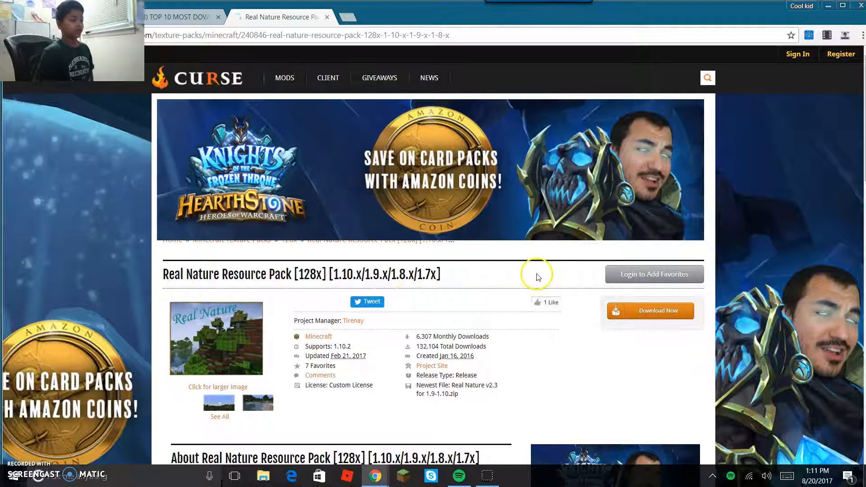
Scroll through the Real Nature [128x] description and version notes, then back up
{"action": "scroll", "scroll_direction": "down", "scroll_amount": 3}
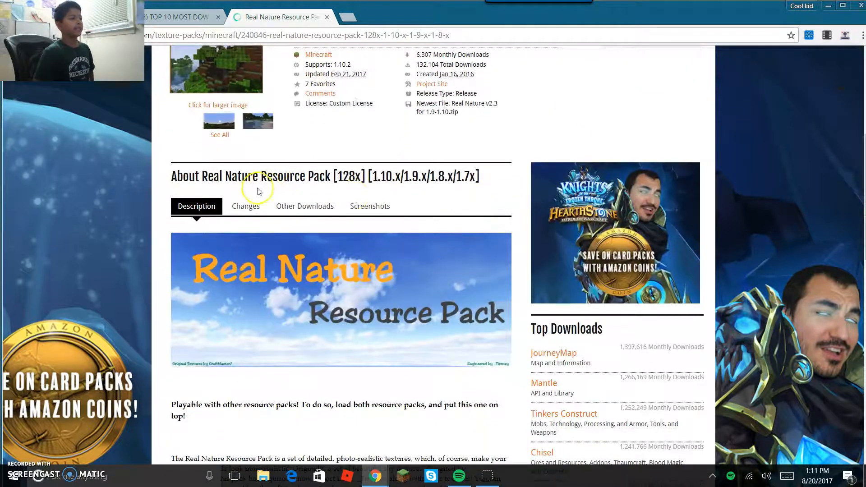
{"action": "scroll", "scroll_direction": "down", "scroll_amount": 3}
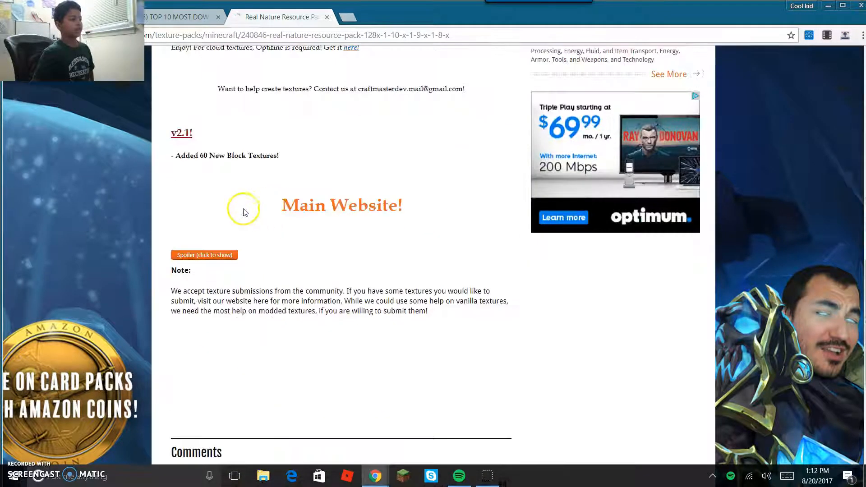
{"action": "scroll", "scroll_direction": "down", "scroll_amount": 3}
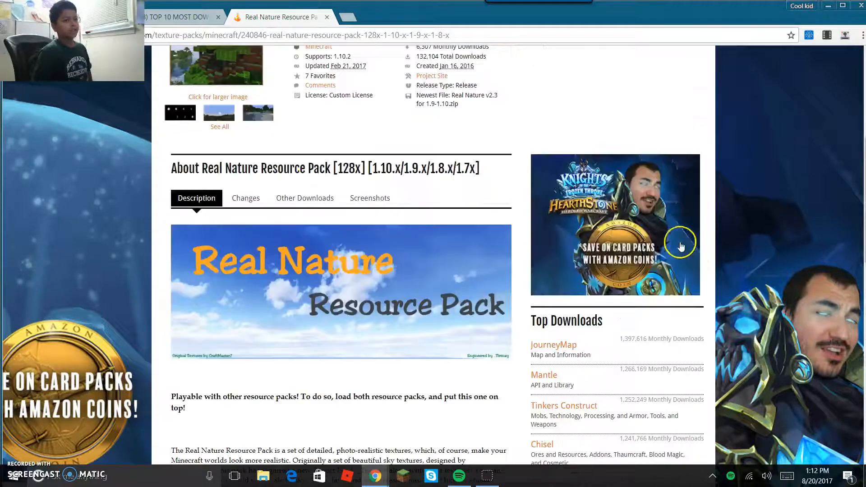
{"action": "mouse_move", "coordinate": [567, 209]}
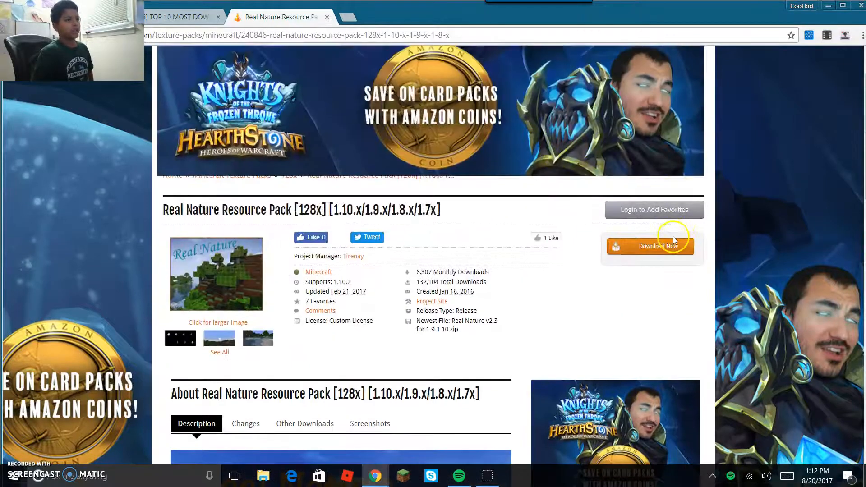
{"action": "scroll", "scroll_direction": "down", "scroll_amount": 3}
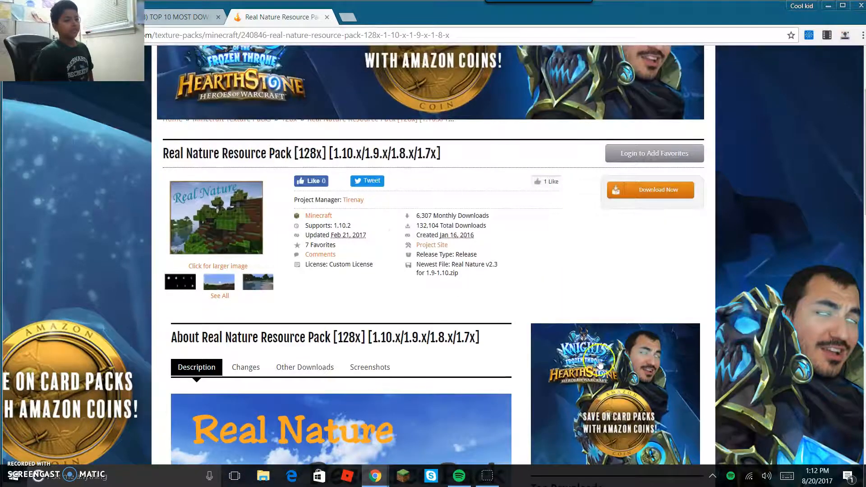
{"action": "scroll", "scroll_direction": "down", "scroll_amount": 3}
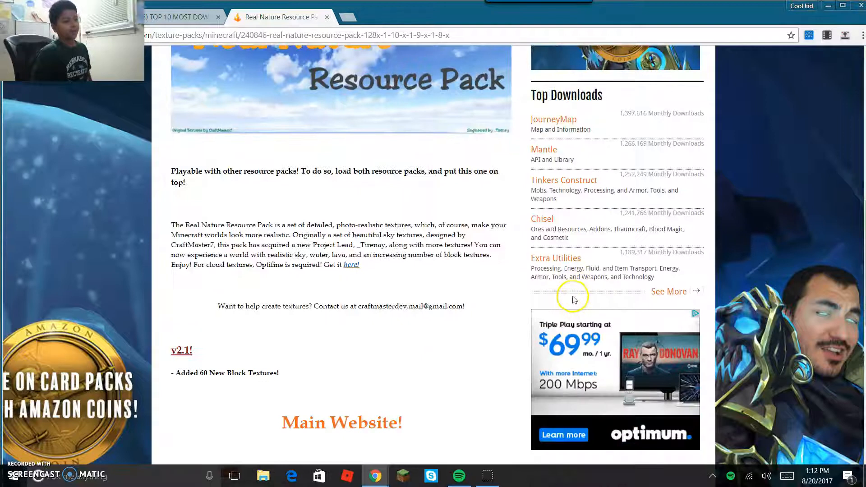
{"action": "scroll", "scroll_direction": "up", "scroll_amount": 3}
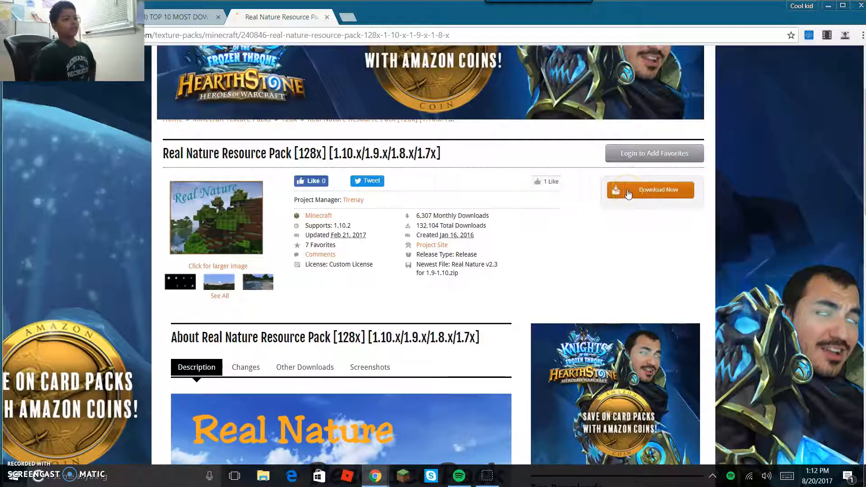
Download the Real Nature v2.3 zip for 1.10.x/1.9.x/1.8.x/1.7.x from CurseForge
{"action": "left_click", "coordinate": [650, 189]}
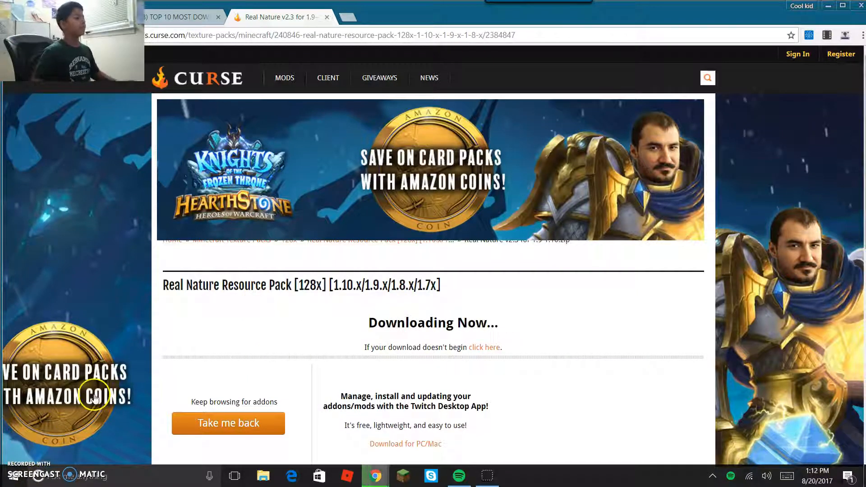
{"action": "mouse_move", "coordinate": [604, 21]}
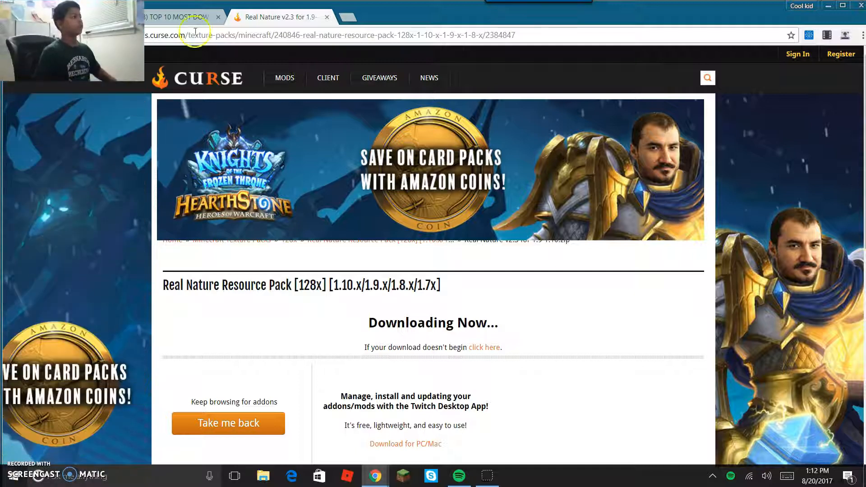
{"action": "left_click", "coordinate": [458, 475]}
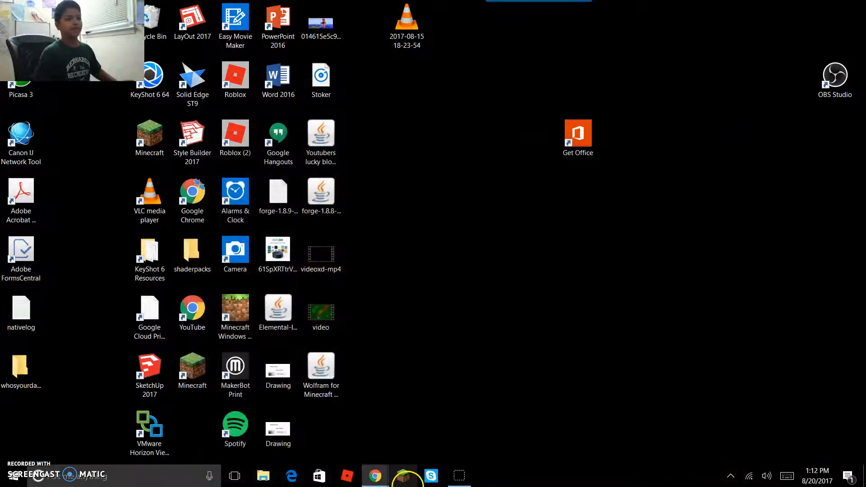
Drag the downloaded Real Nature v2.3 zip from the download bar onto the desktop
{"action": "left_click", "coordinate": [374, 475]}
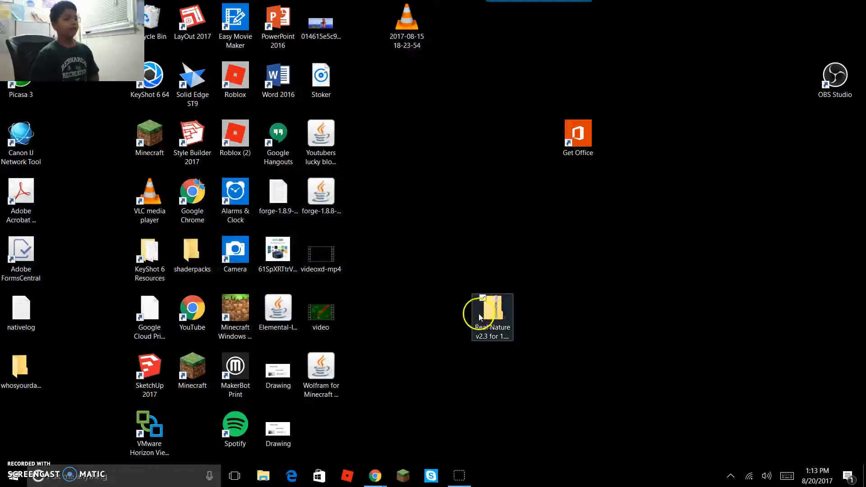
{"action": "left_click_drag", "start_coordinate": [491, 318], "coordinate": [578, 262]}
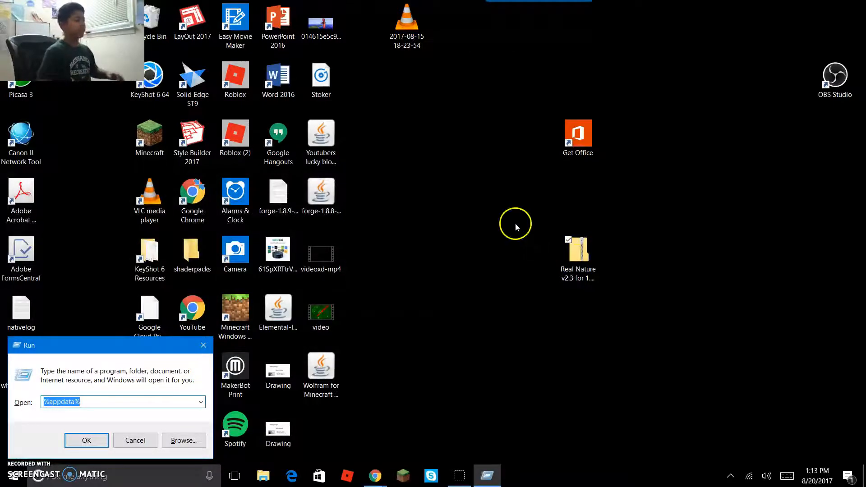
{"action": "mouse_move", "coordinate": [29, 393]}
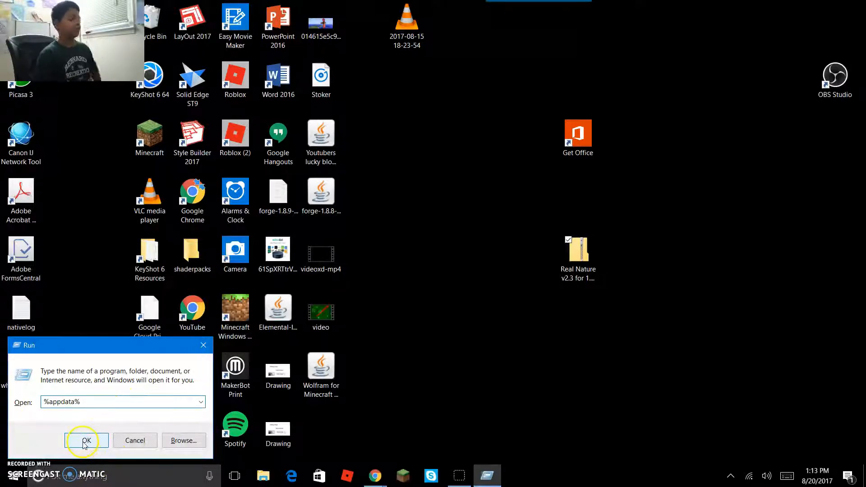
Submit %appdata% in the Run dialog to reach the Roaming folder
{"action": "left_click", "coordinate": [86, 440]}
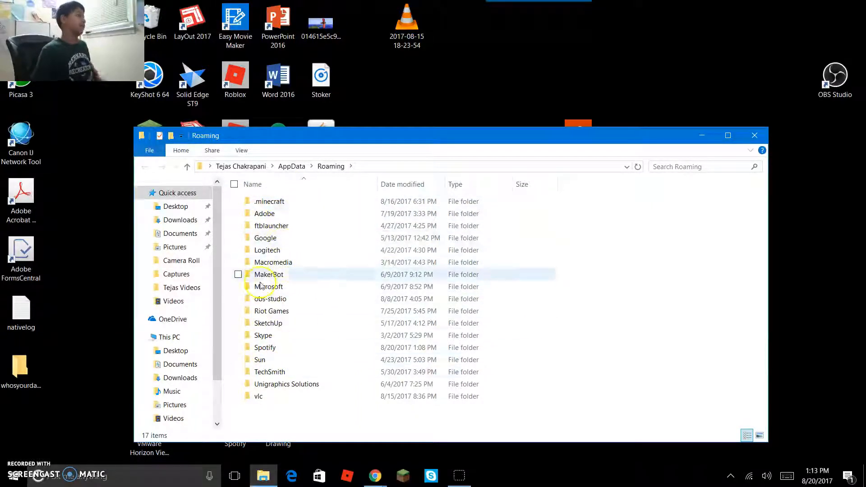
Open .minecraft > resourcepacks and move the window to reveal the desktop zip
{"action": "double_click", "coordinate": [270, 201]}
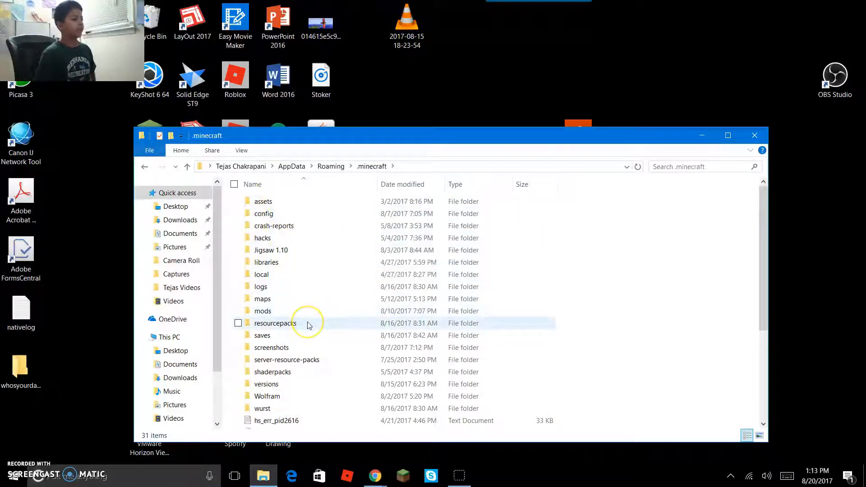
{"action": "double_click", "coordinate": [274, 323]}
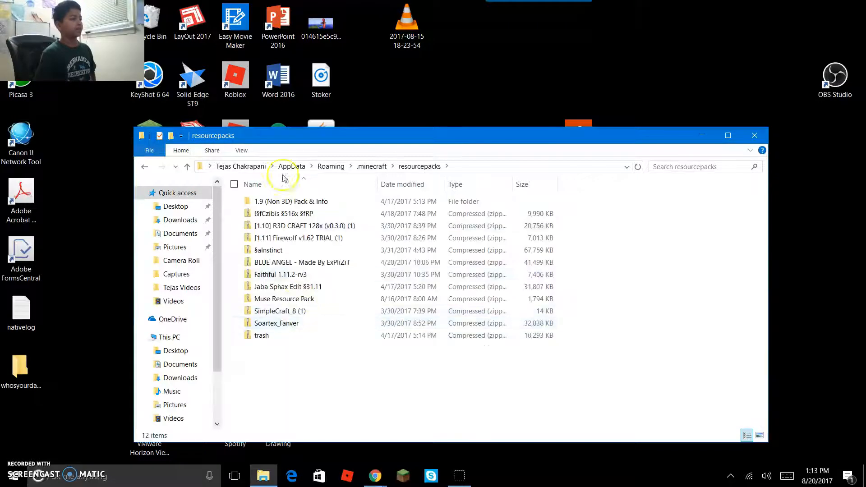
{"action": "mouse_move", "coordinate": [539, 396]}
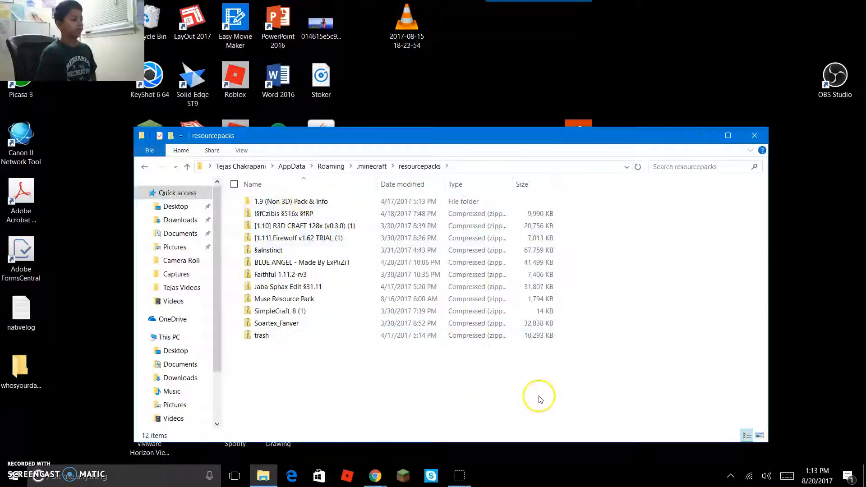
{"action": "mouse_move", "coordinate": [61, 397]}
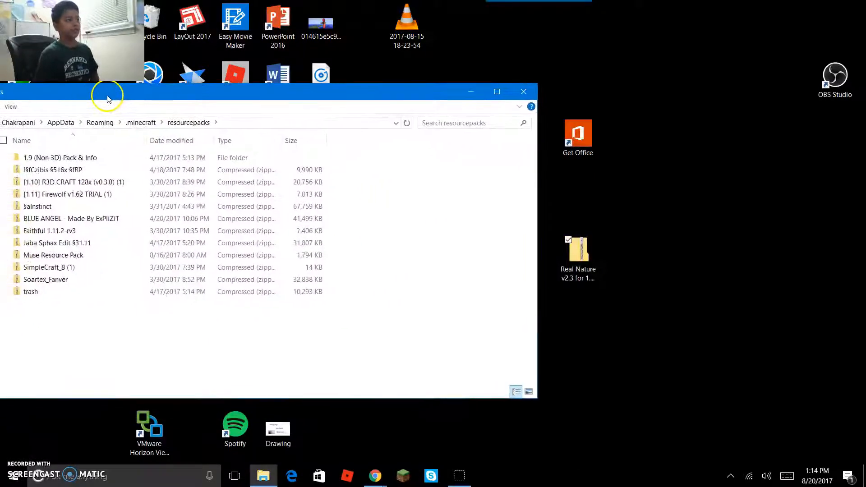
{"action": "left_click", "coordinate": [578, 254]}
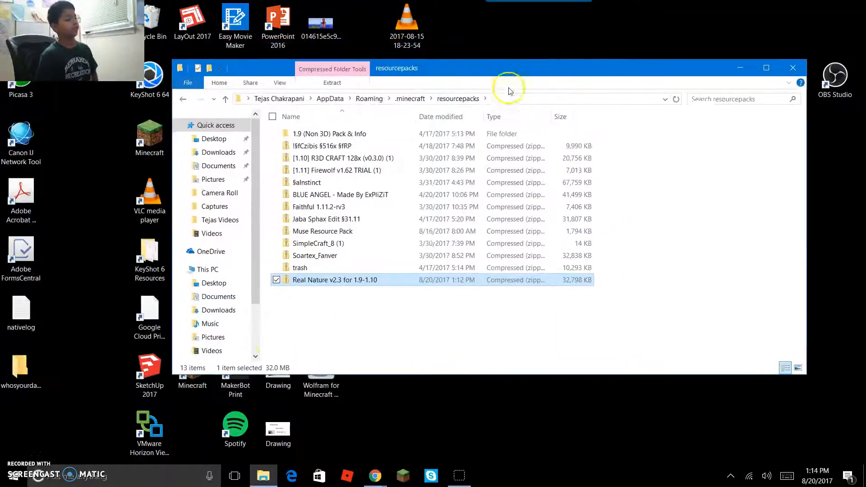
Rename the Real Nature zip in resourcepacks to 'wdawd awd aw'
{"action": "right_click", "coordinate": [334, 280]}
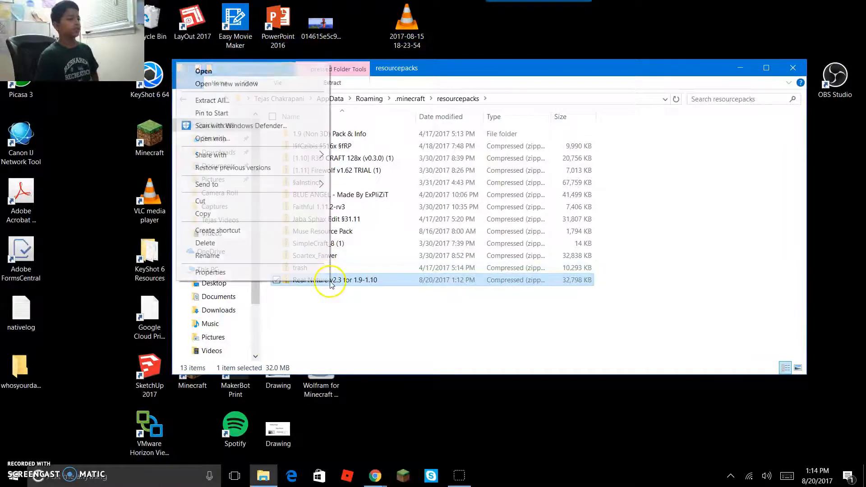
{"action": "left_click", "coordinate": [207, 255]}
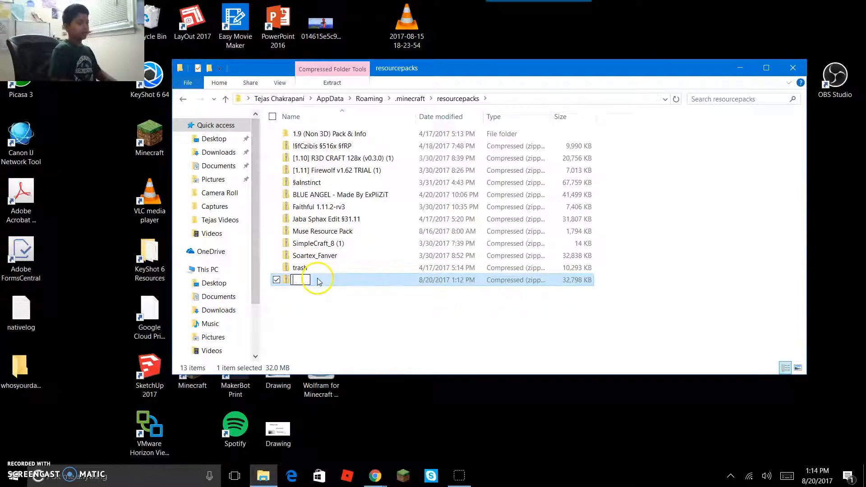
{"action": "type", "text": "wdawd awd awd A"}
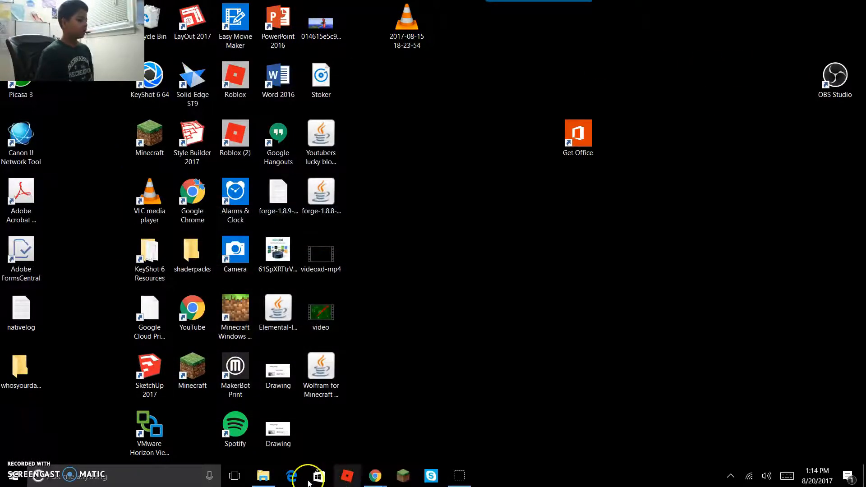
{"action": "left_click", "coordinate": [263, 475]}
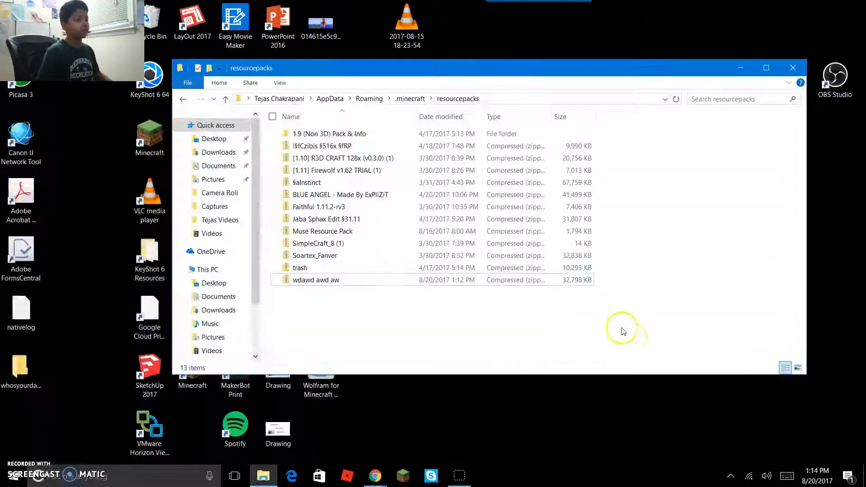
{"action": "left_click", "coordinate": [300, 267]}
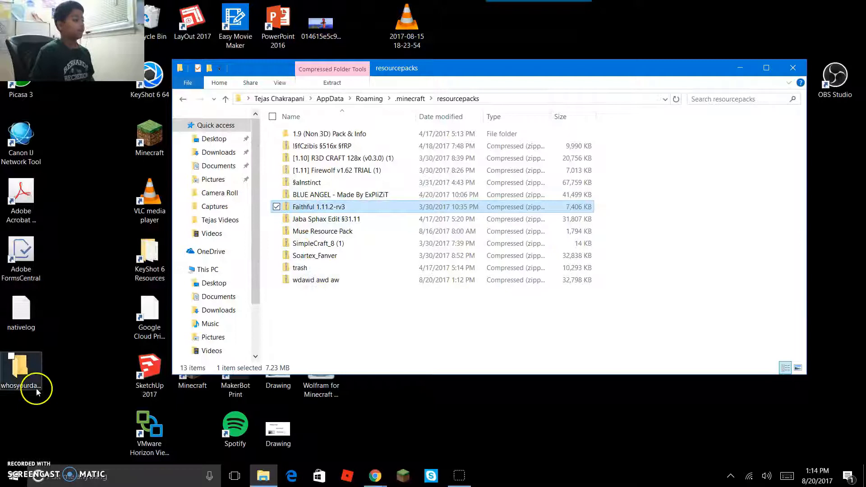
{"action": "left_click_drag", "start_coordinate": [23, 364], "coordinate": [381, 334]}
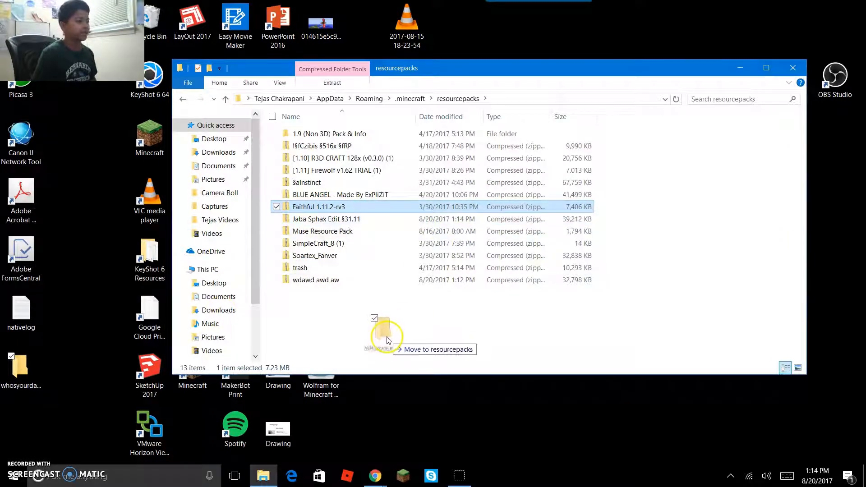
{"action": "left_click_drag", "start_coordinate": [20, 364], "coordinate": [386, 334]}
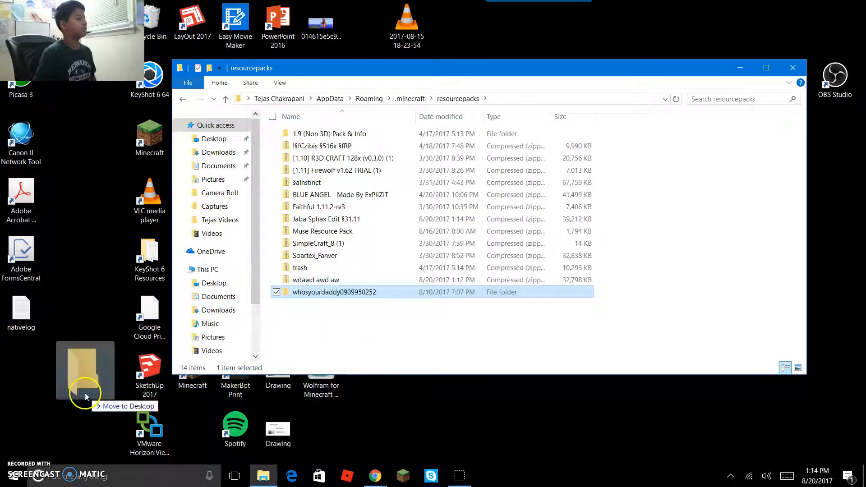
{"action": "left_click_drag", "start_coordinate": [334, 292], "coordinate": [84, 367]}
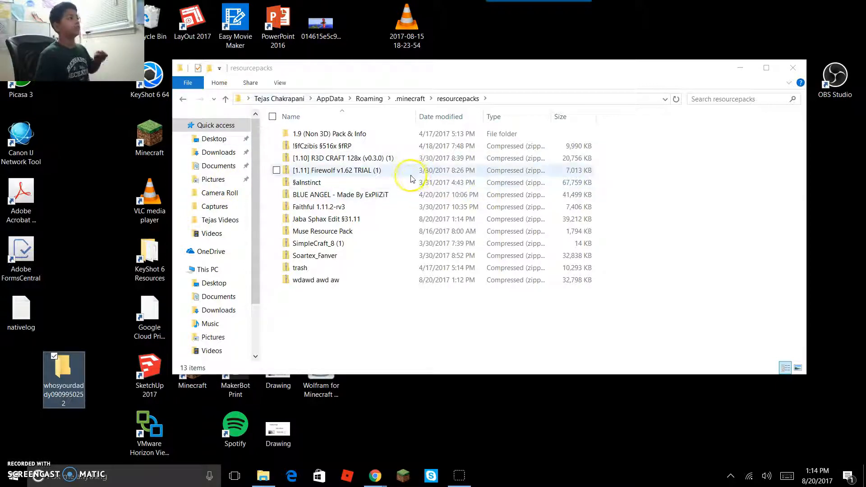
{"action": "mouse_move", "coordinate": [549, 14]}
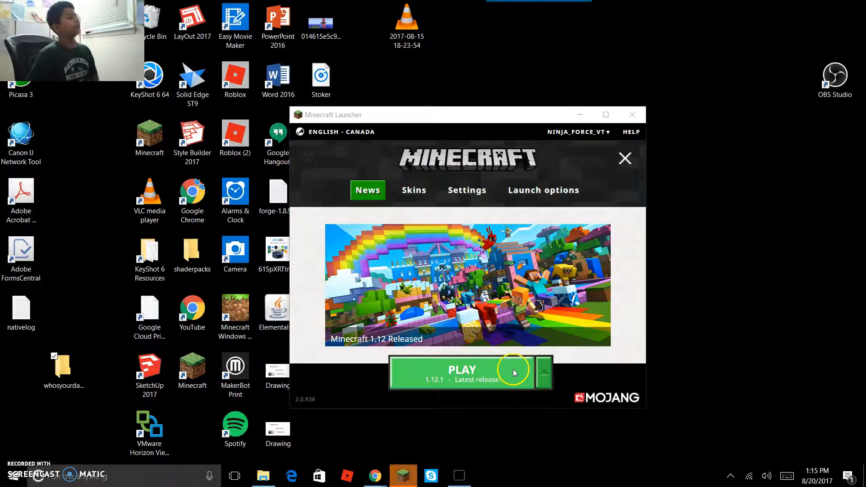
Launch Minecraft release 1.12.1 from the launcher's Play button
{"action": "left_click", "coordinate": [462, 372]}
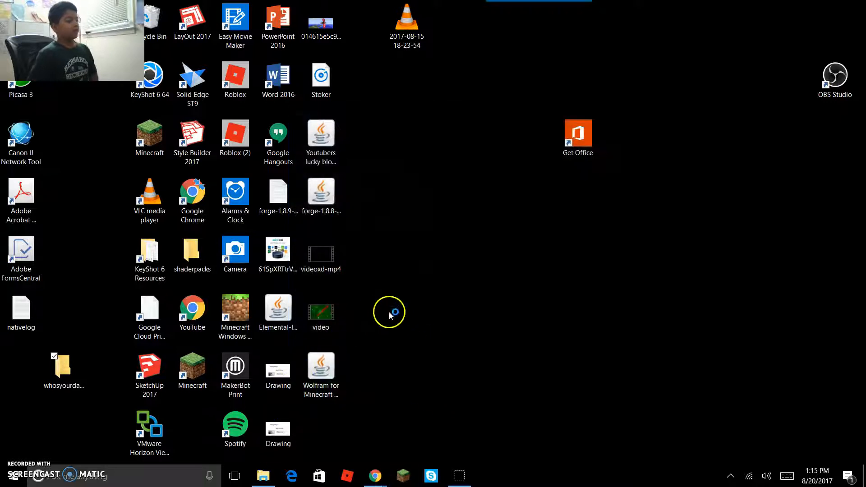
{"action": "mouse_move", "coordinate": [366, 311]}
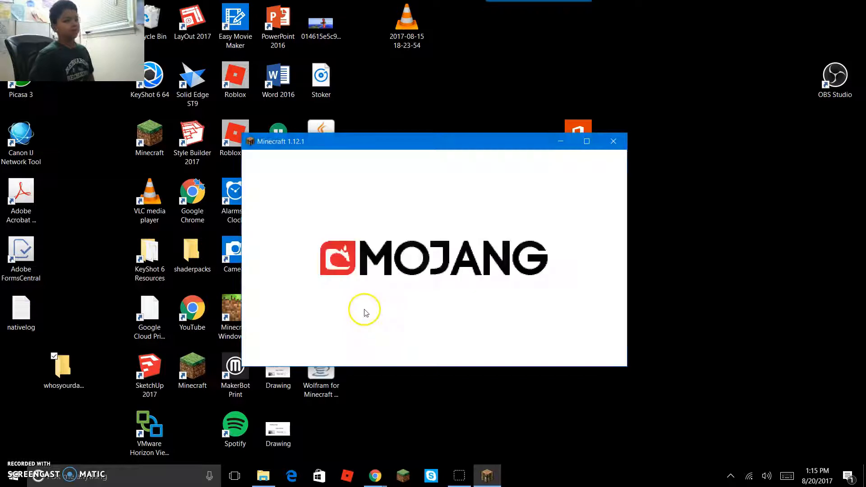
{"action": "mouse_move", "coordinate": [549, 167]}
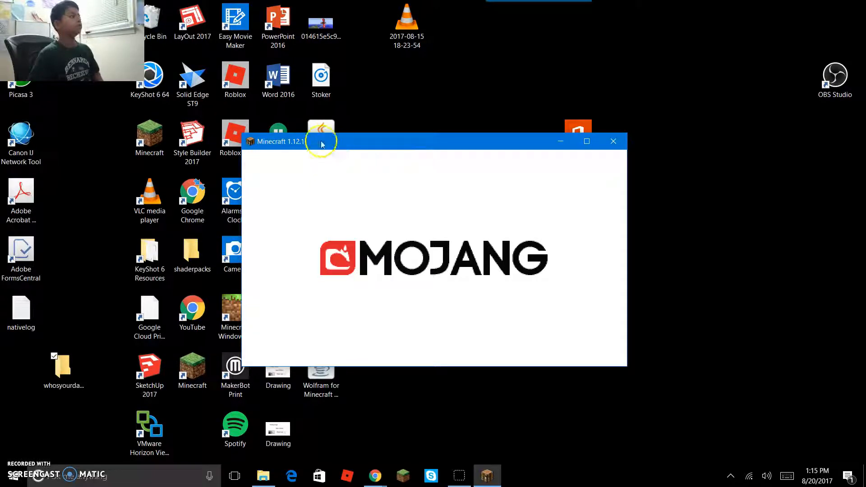
{"action": "mouse_move", "coordinate": [385, 155]}
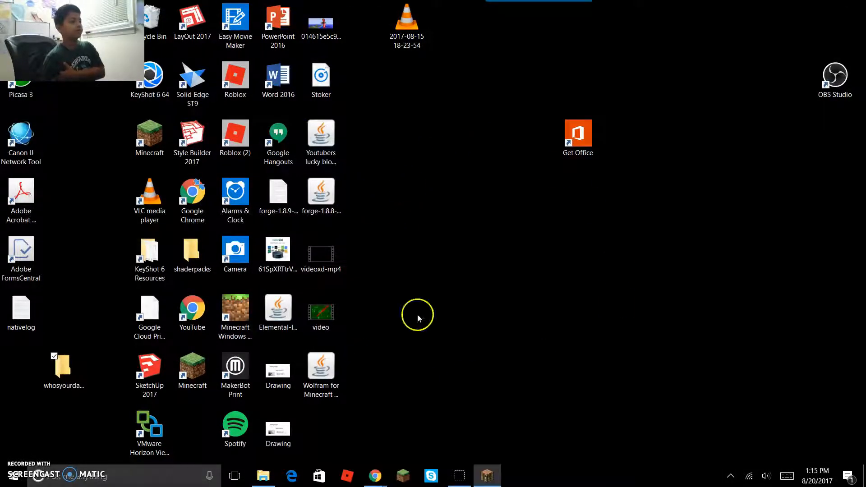
{"action": "mouse_move", "coordinate": [442, 366]}
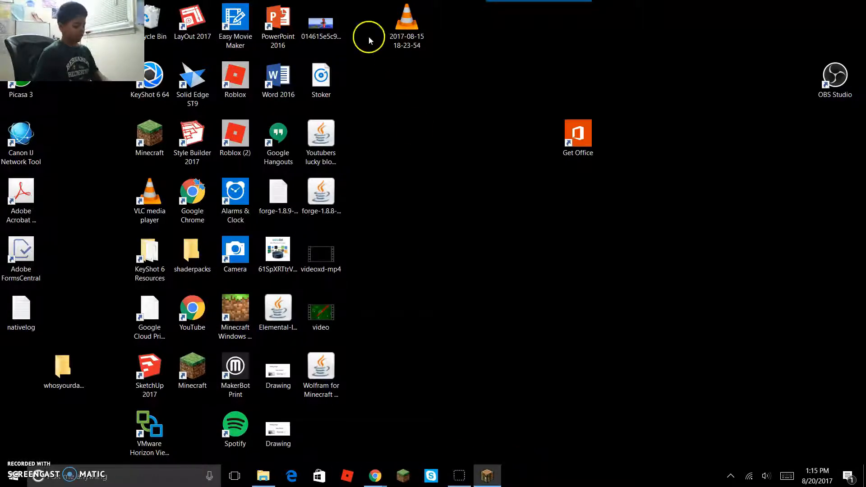
{"action": "mouse_move", "coordinate": [384, 109]}
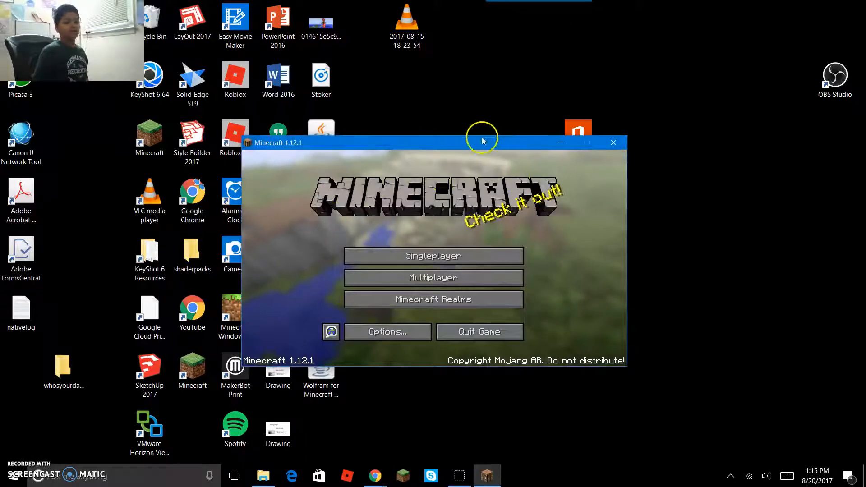
Activate the 'wdawd awd aw' Real Nature pack in Resource Packs, accepting the version warning
{"action": "left_click_drag", "start_coordinate": [482, 142], "coordinate": [416, 127]}
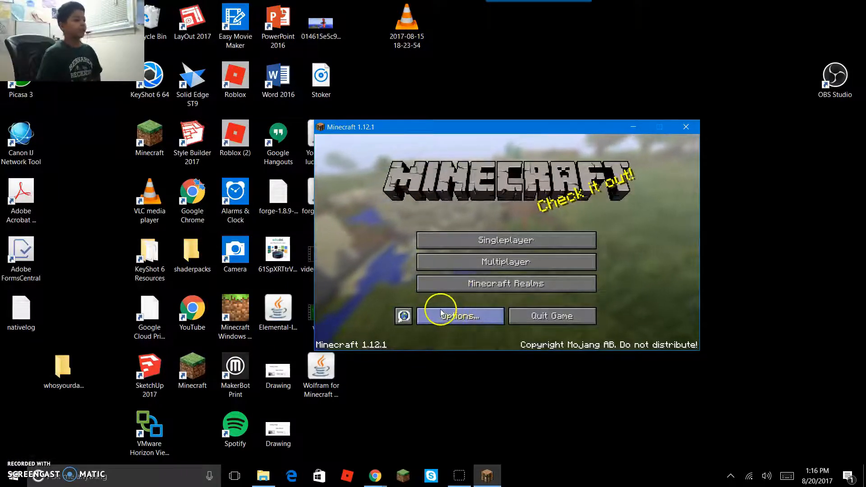
{"action": "left_click", "coordinate": [460, 315]}
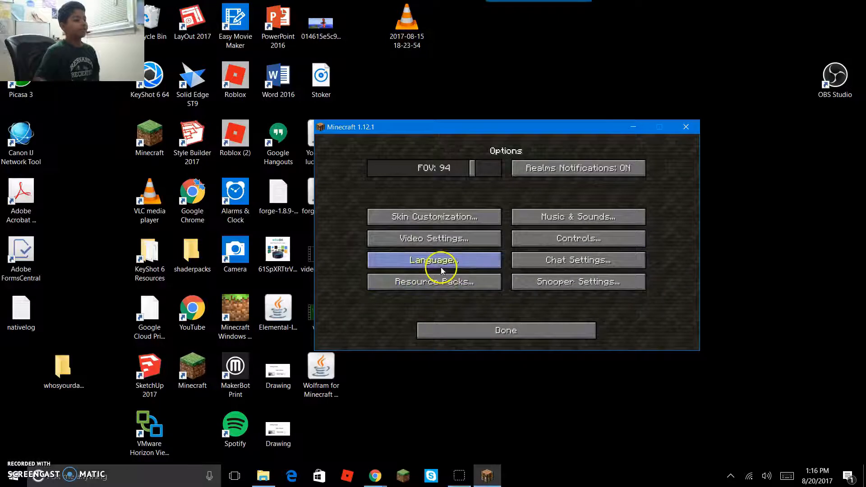
{"action": "mouse_move", "coordinate": [434, 281]}
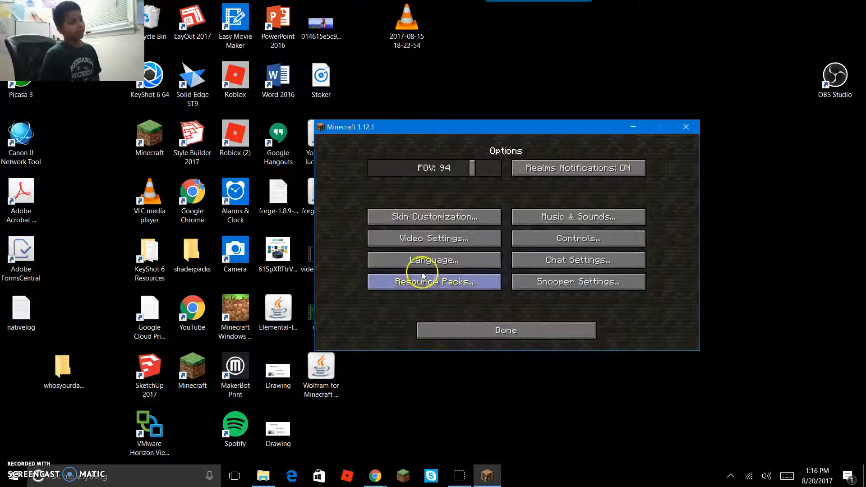
{"action": "left_click", "coordinate": [433, 281]}
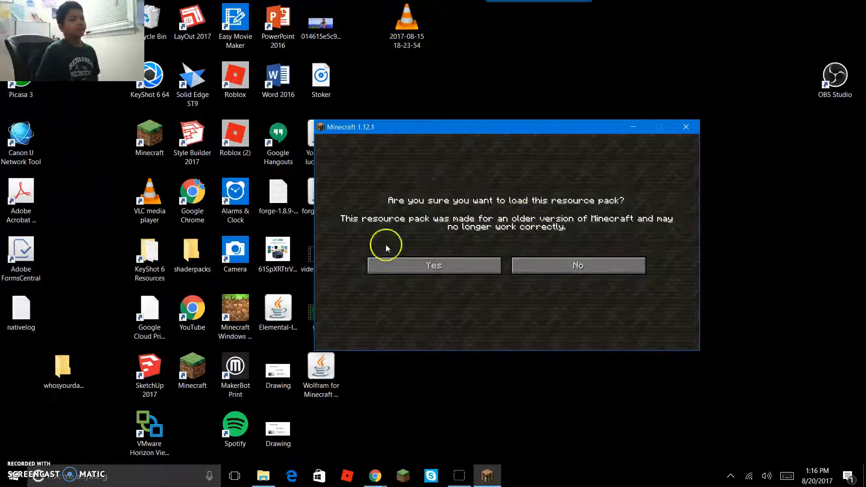
{"action": "mouse_move", "coordinate": [342, 206]}
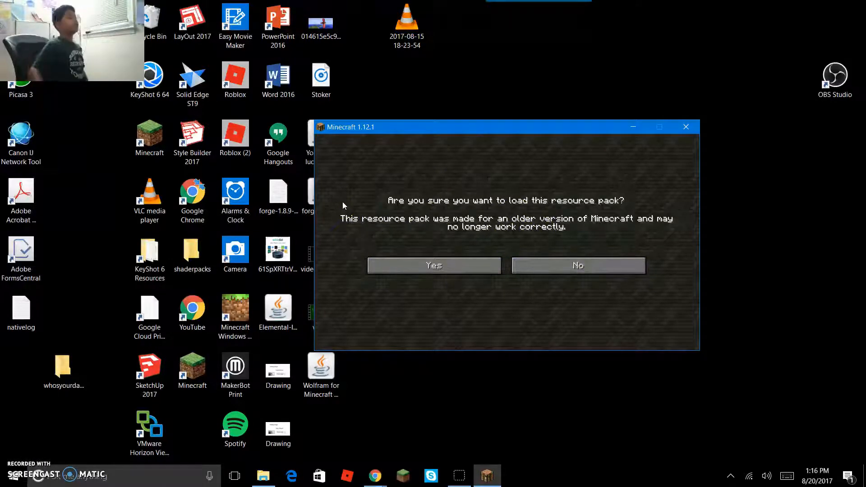
{"action": "mouse_move", "coordinate": [347, 253]}
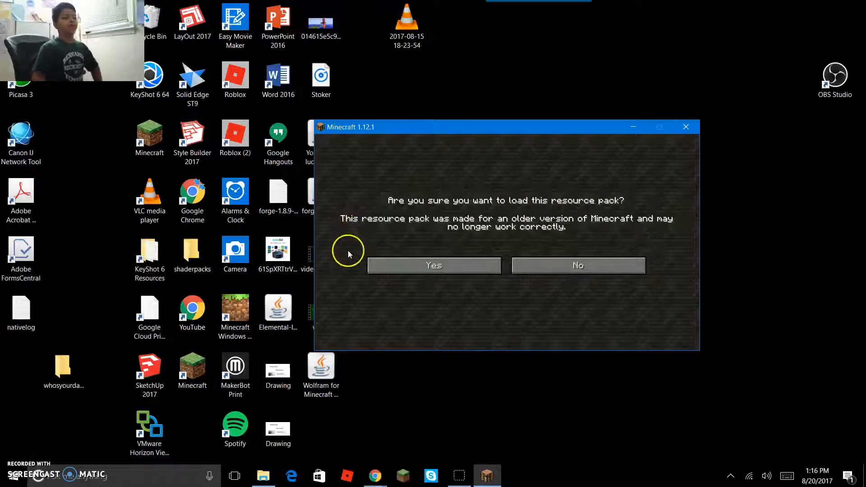
{"action": "left_click", "coordinate": [433, 265]}
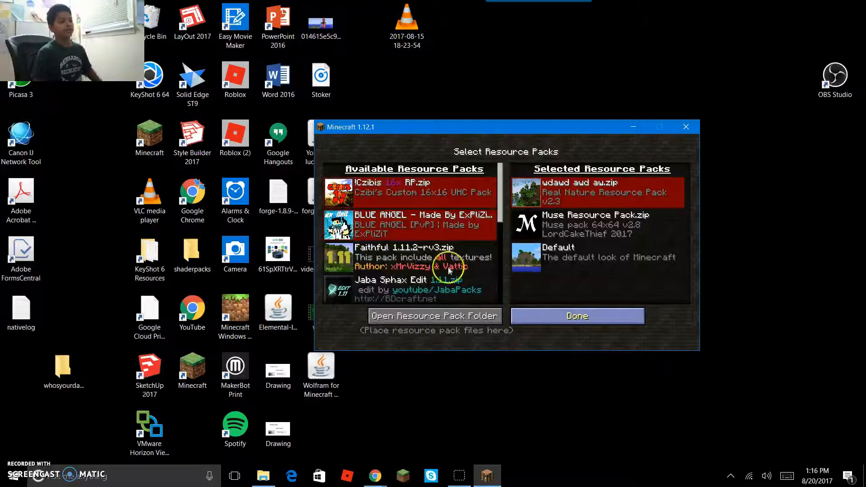
{"action": "mouse_move", "coordinate": [589, 102]}
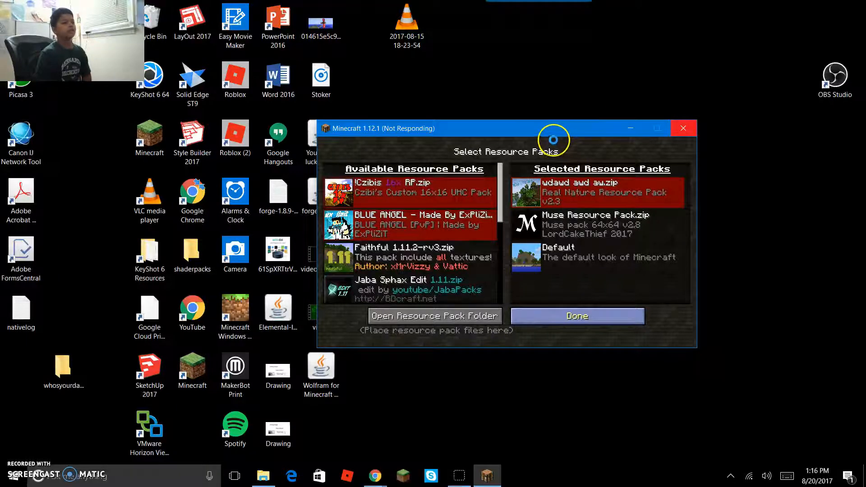
{"action": "left_click", "coordinate": [576, 315]}
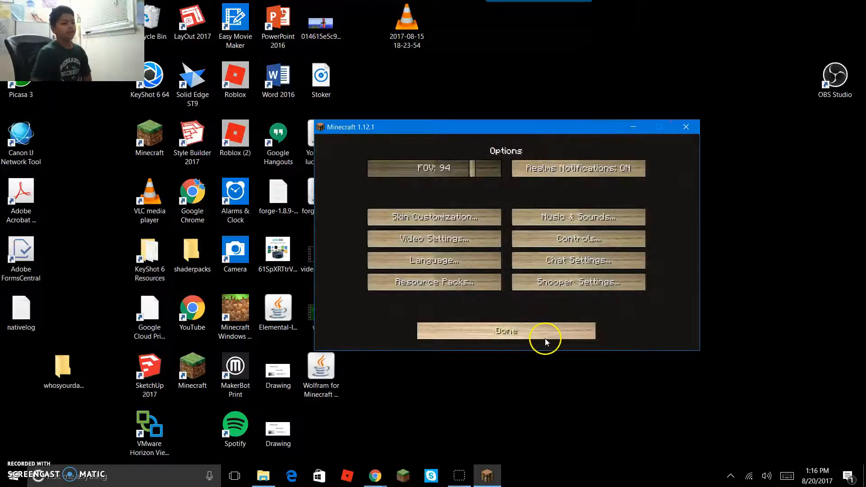
{"action": "left_click", "coordinate": [504, 330]}
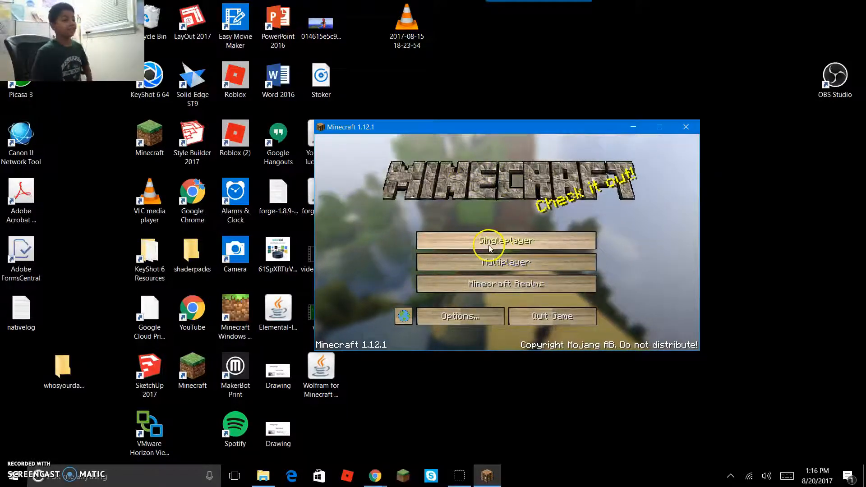
Scroll the Singleplayer Select World list and load a saved world
{"action": "left_click", "coordinate": [504, 241]}
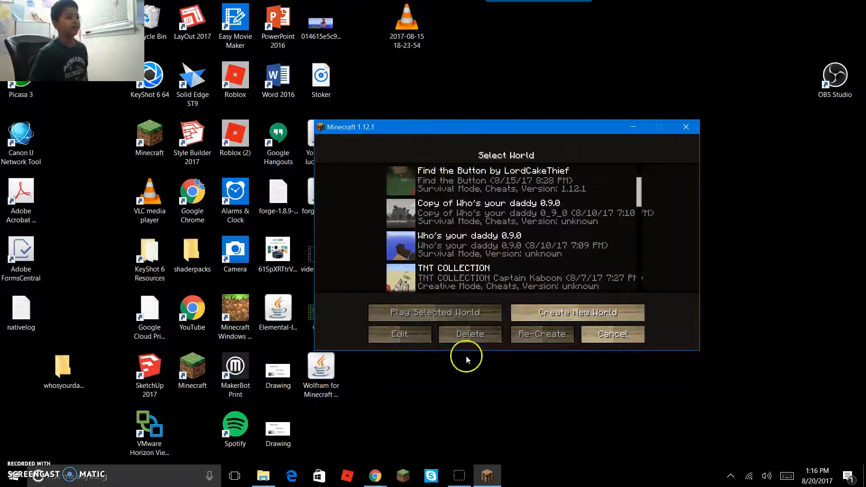
{"action": "scroll", "scroll_direction": "down", "scroll_amount": 3}
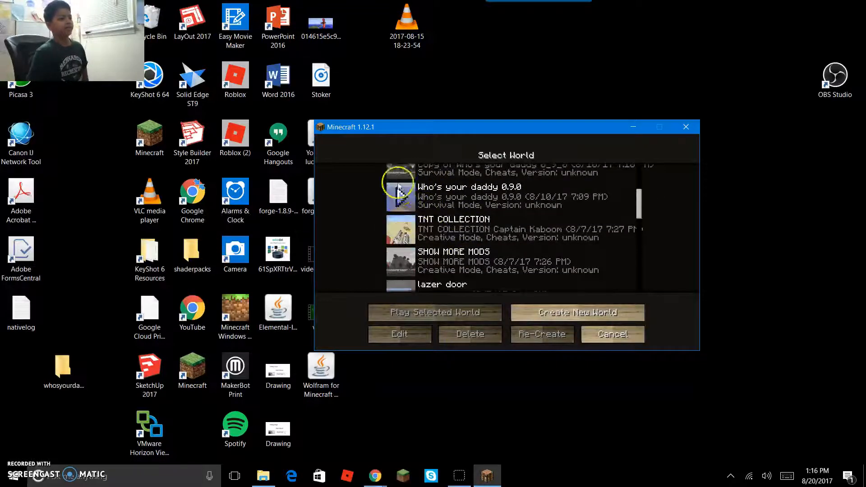
{"action": "scroll", "scroll_direction": "down", "scroll_amount": 3}
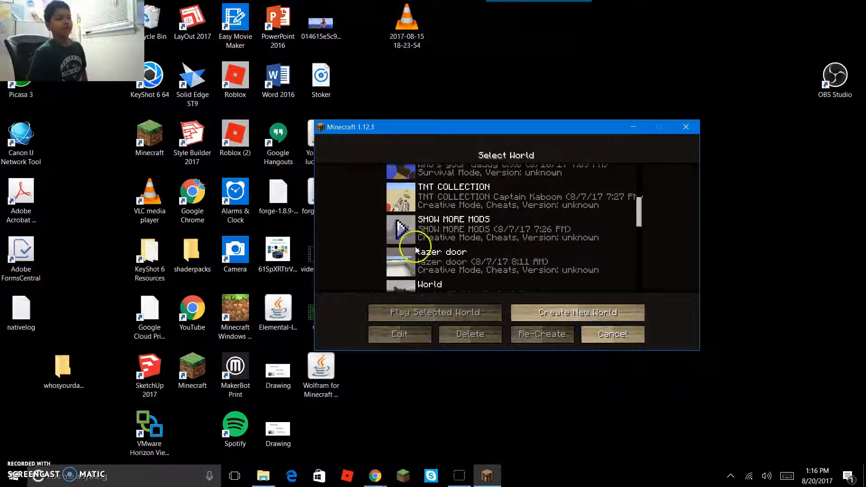
{"action": "left_click", "coordinate": [434, 312]}
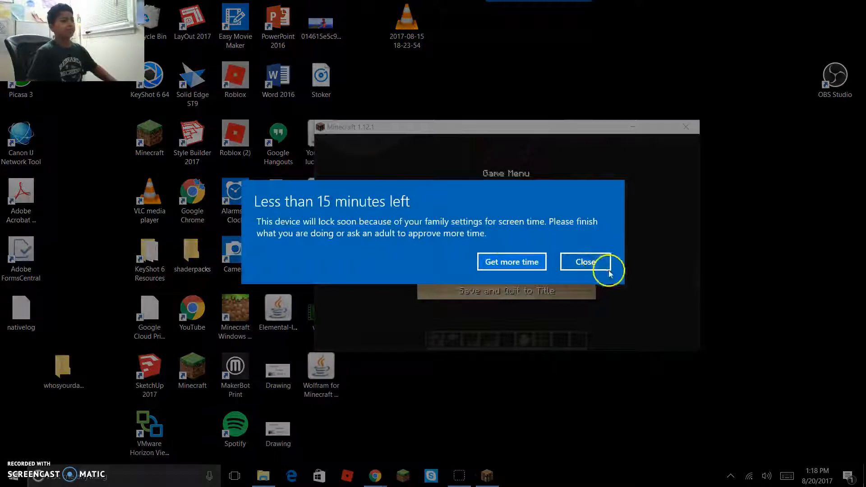
Dismiss the Windows screen-time notice, view the retextured world, and reopen Options with field of view at 30
{"action": "left_click", "coordinate": [584, 261]}
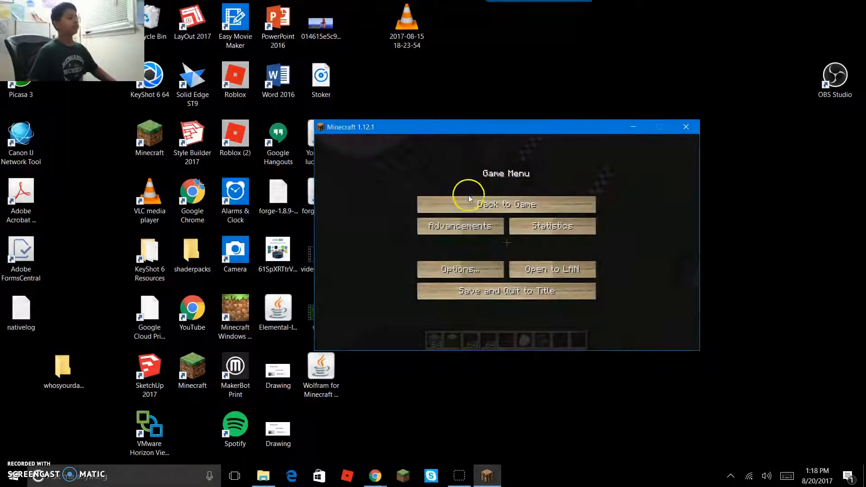
{"action": "left_click", "coordinate": [505, 204]}
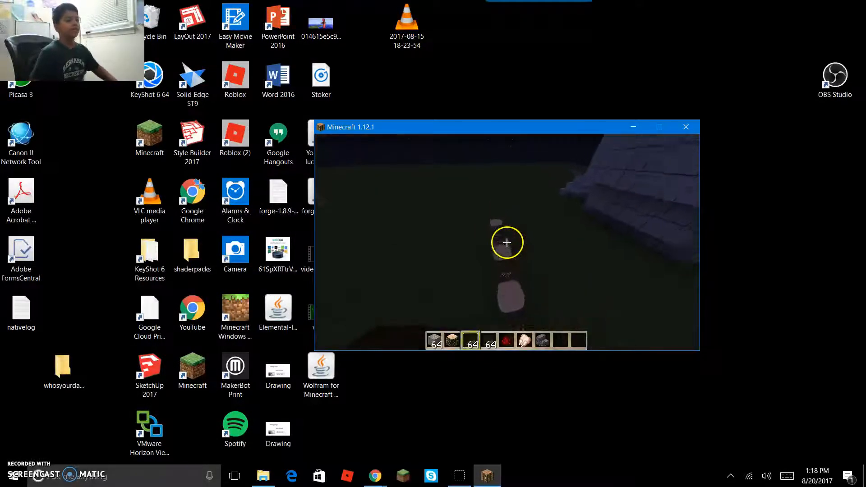
{"action": "key", "text": "Escape"}
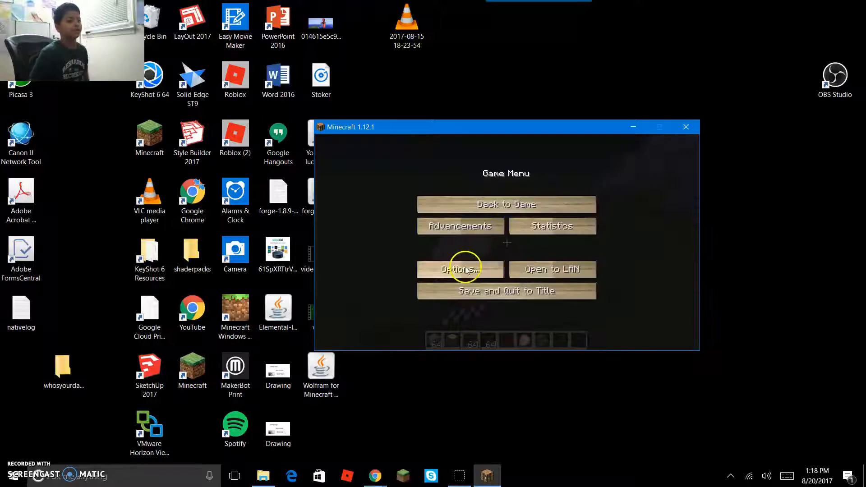
{"action": "left_click", "coordinate": [459, 268]}
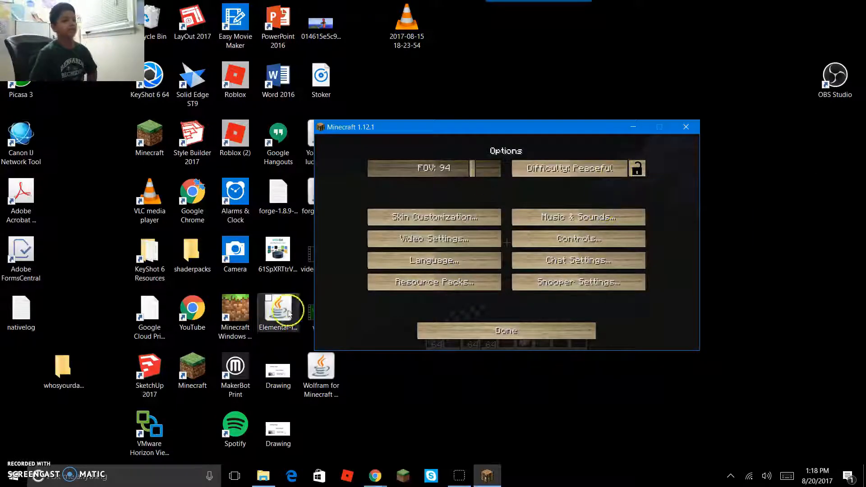
{"action": "left_click", "coordinate": [505, 330]}
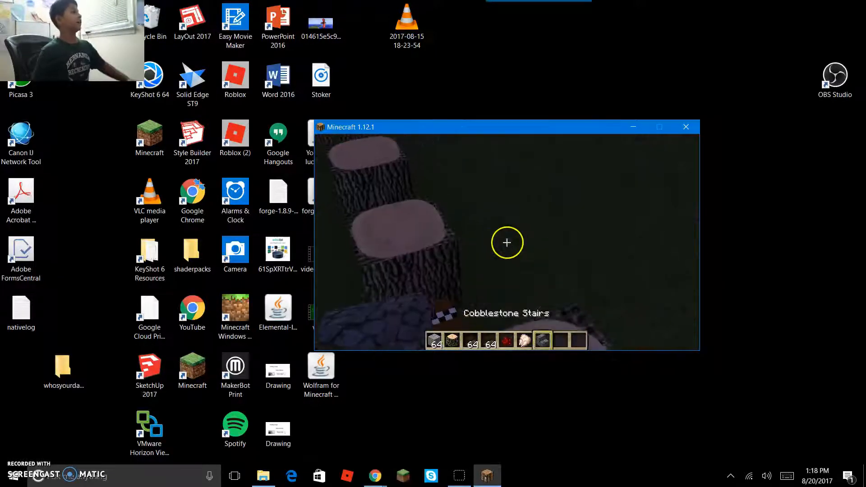
{"action": "key", "text": "Escape"}
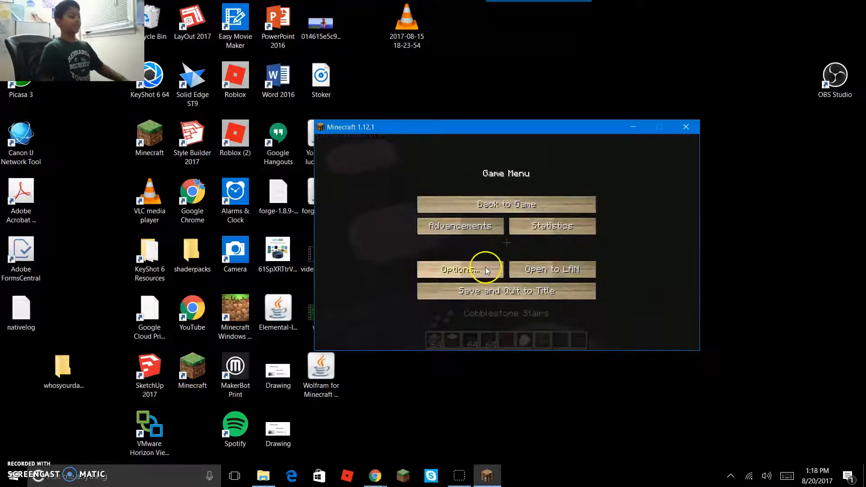
{"action": "left_click", "coordinate": [460, 270]}
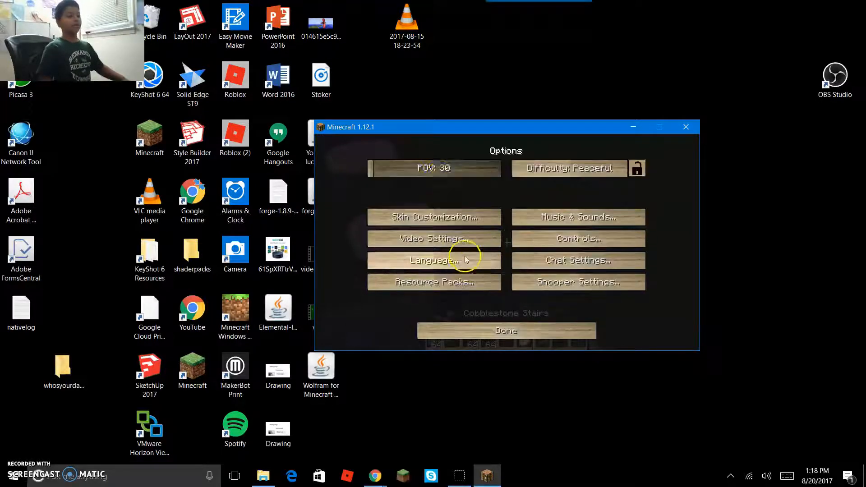